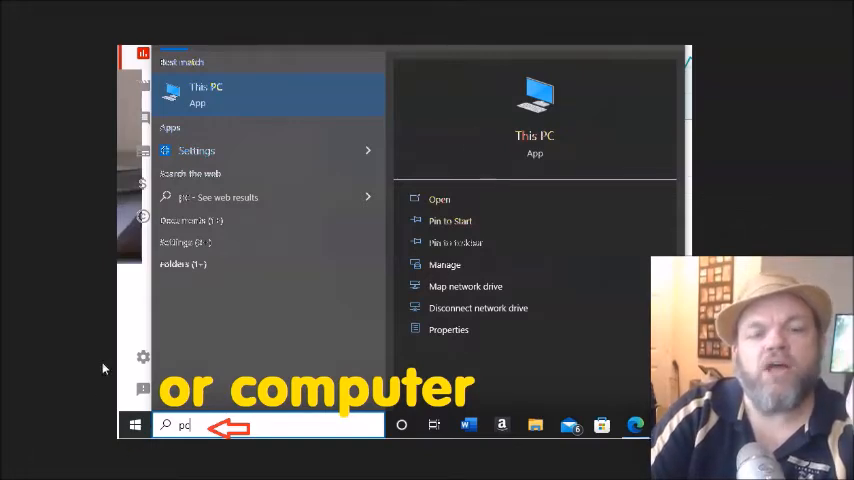
mouse_move(258, 436)
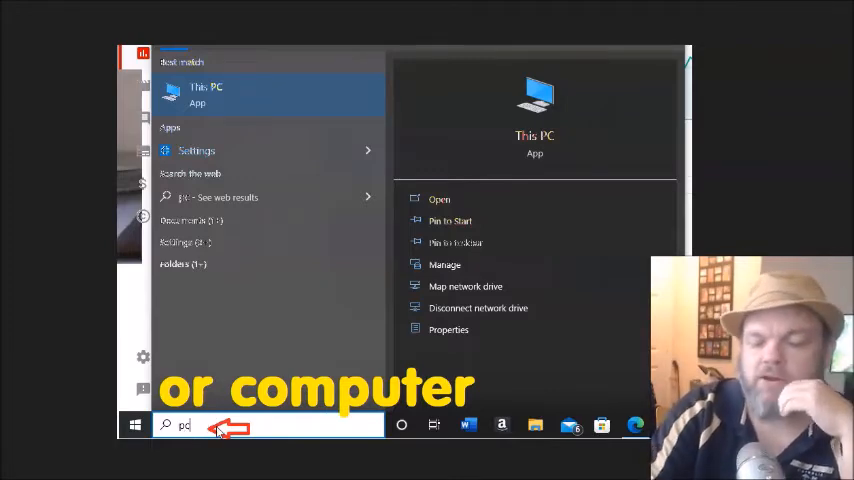
Step: Open This PC in File Explorer to see Windows (C:) and its free space
left_click(208, 94)
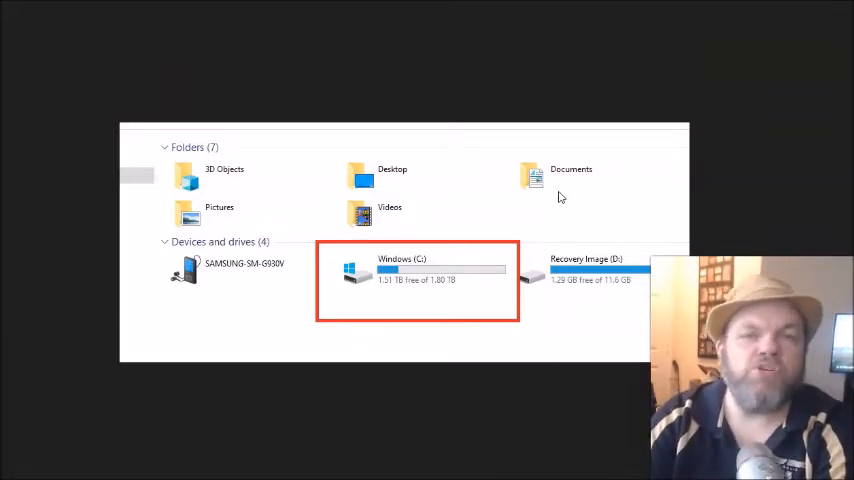
mouse_move(410, 280)
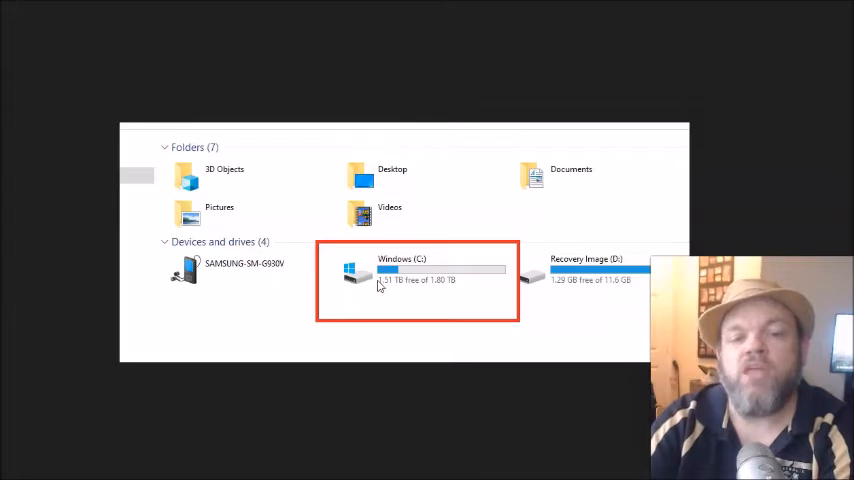
mouse_move(452, 274)
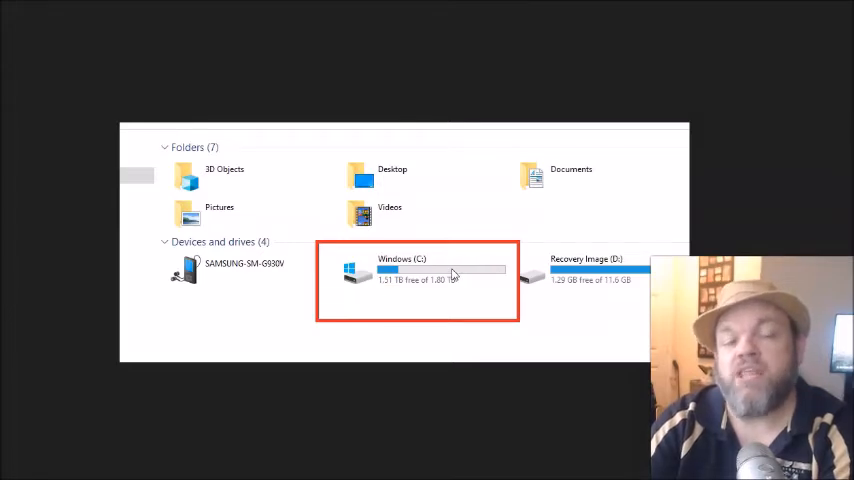
mouse_move(528, 298)
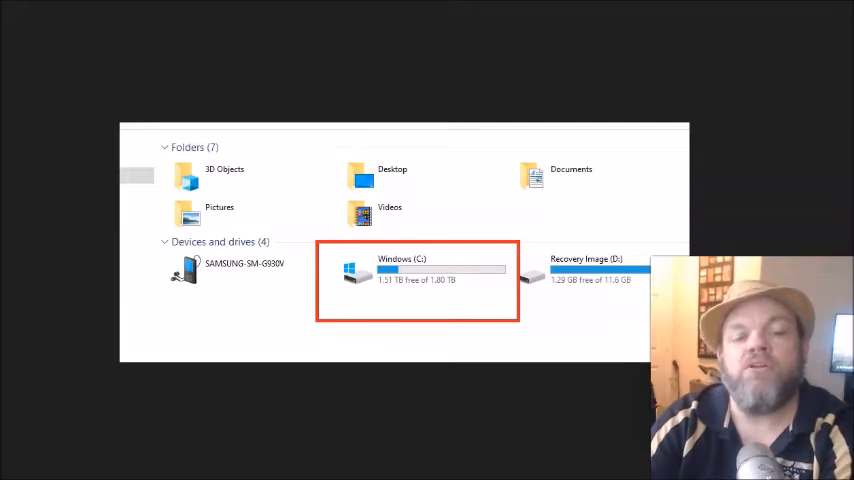
mouse_move(656, 228)
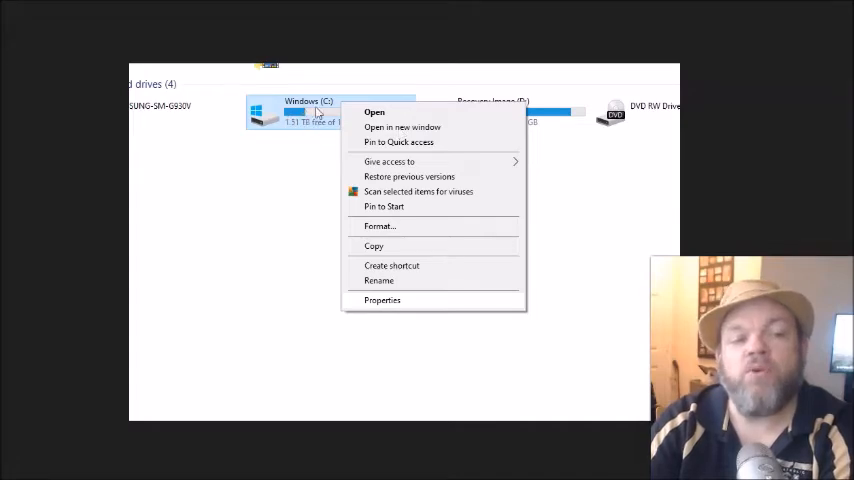
mouse_move(316, 114)
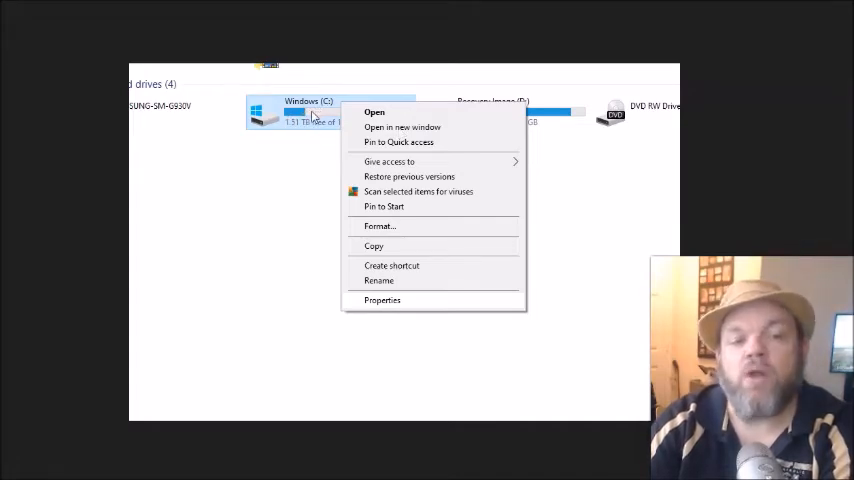
mouse_move(378, 300)
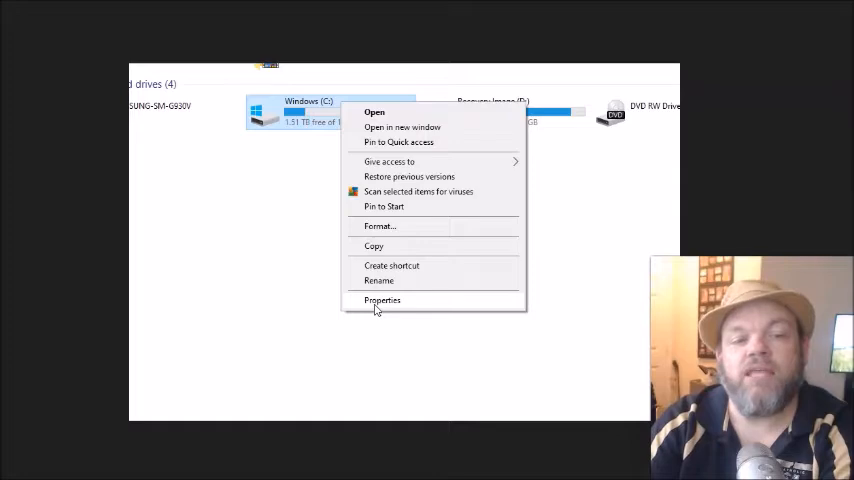
mouse_move(308, 260)
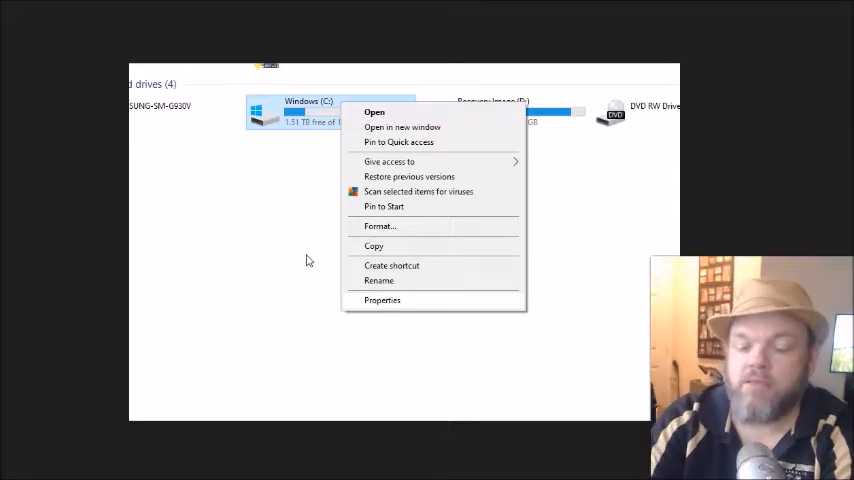
Step: Open the Windows (C:) drive's Properties with its space breakdown and Disk Cleanup
left_click(382, 300)
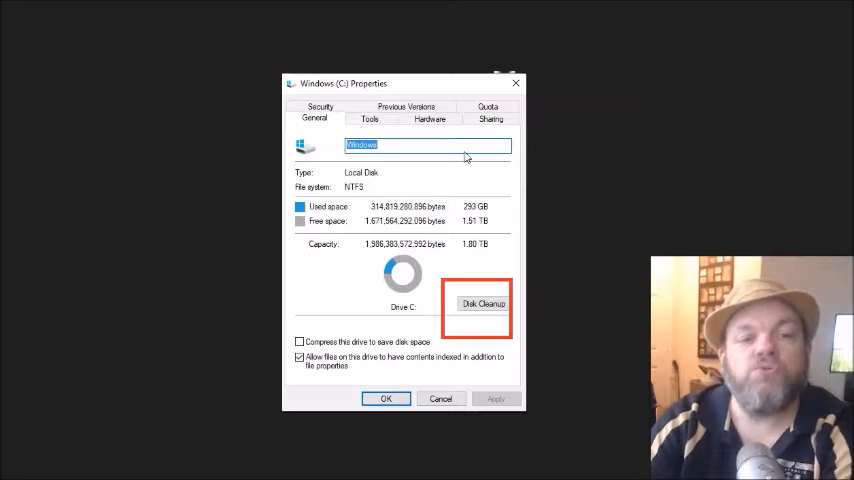
mouse_move(474, 316)
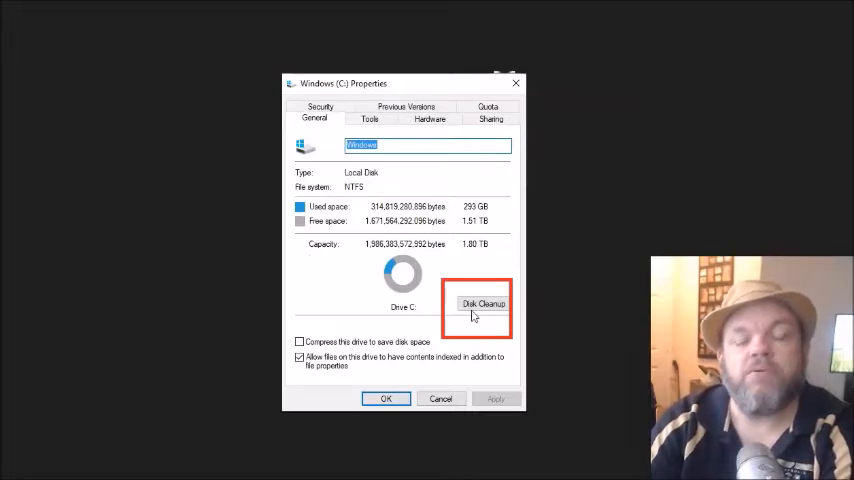
mouse_move(404, 412)
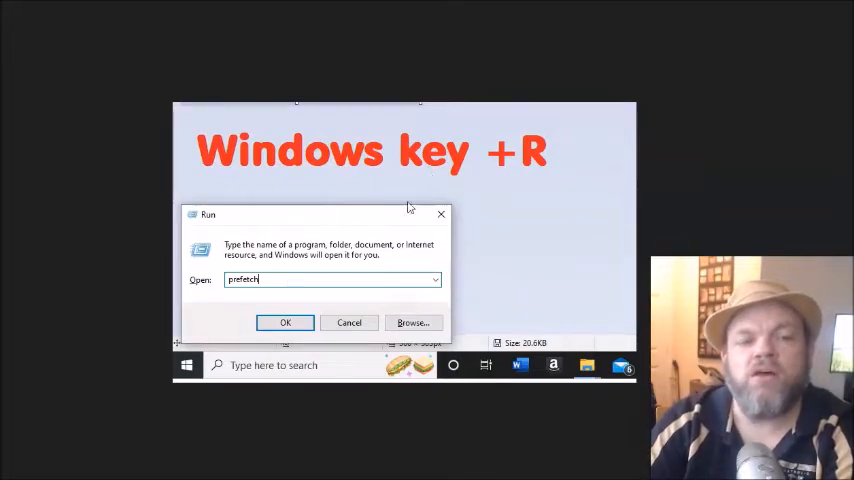
mouse_move(338, 208)
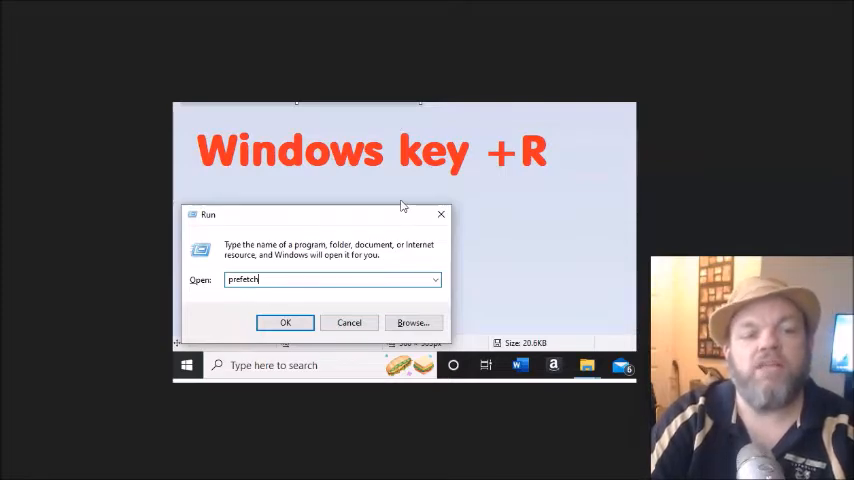
Step: Open the Windows Prefetch folder from Run so its files can be deleted
left_click(284, 322)
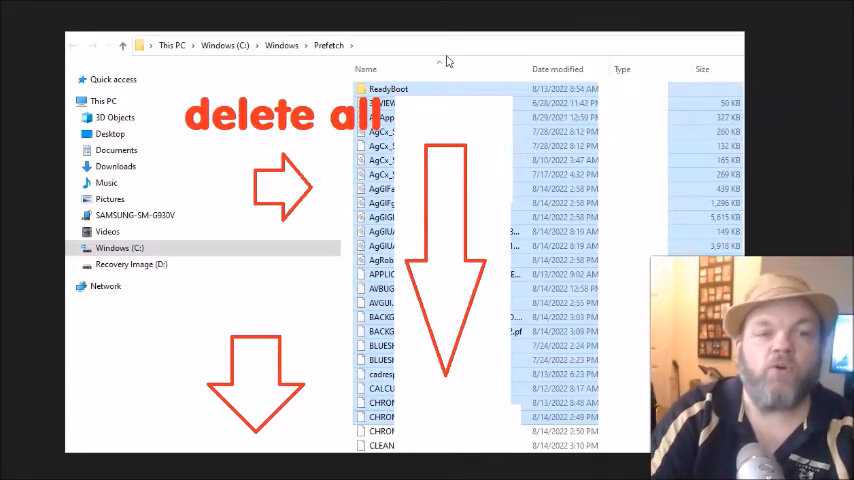
mouse_move(484, 72)
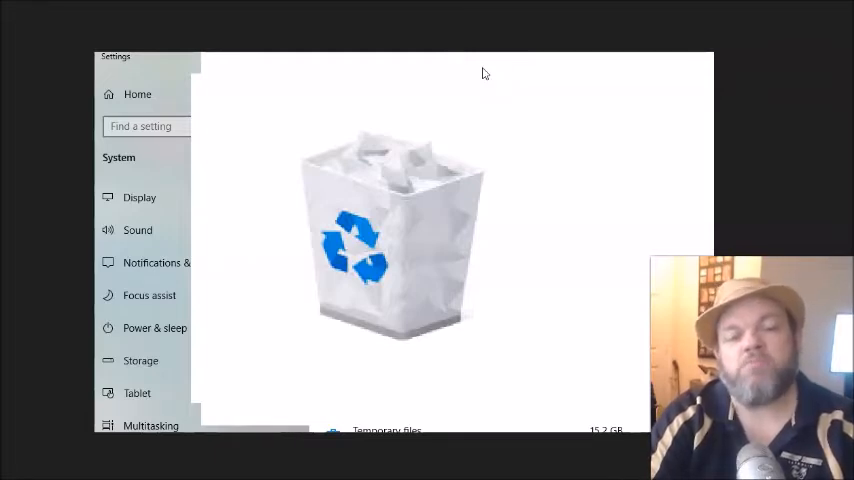
mouse_move(488, 84)
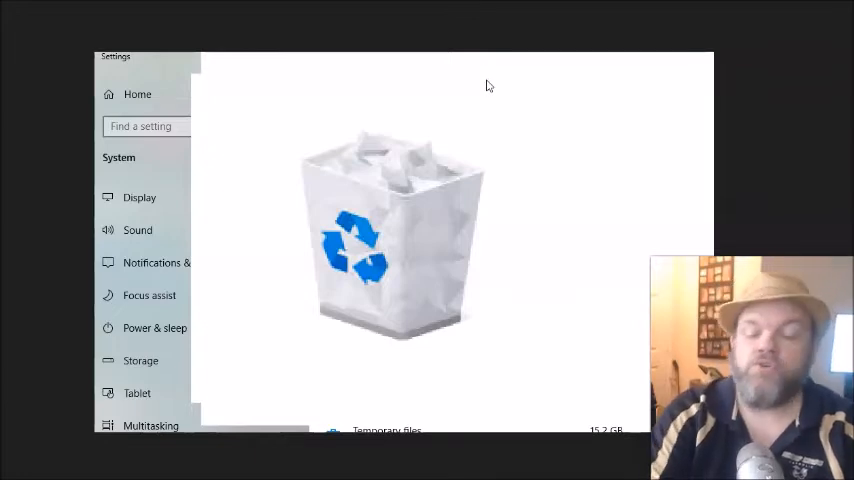
Step: Search Start for 'programs' to find the Add or remove programs settings entry
type("programs")
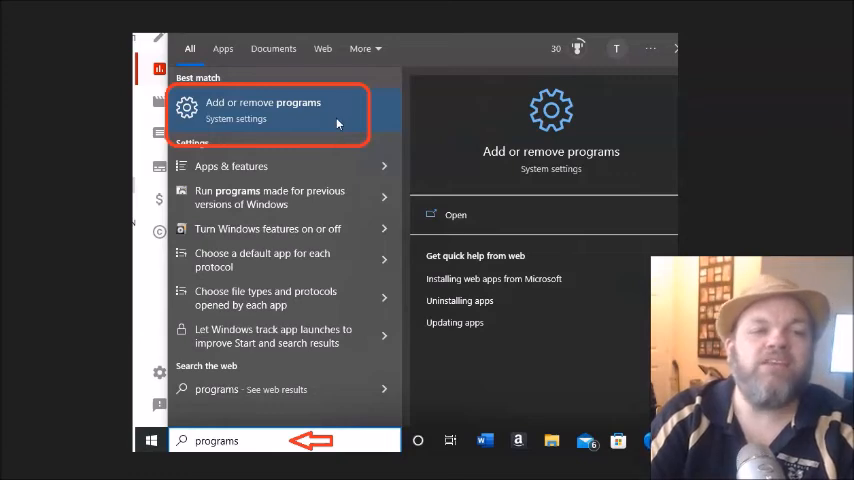
mouse_move(336, 138)
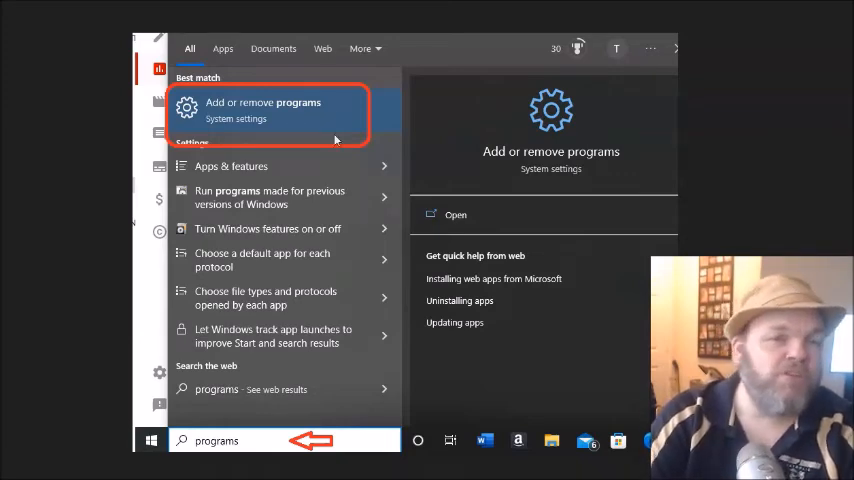
mouse_move(352, 80)
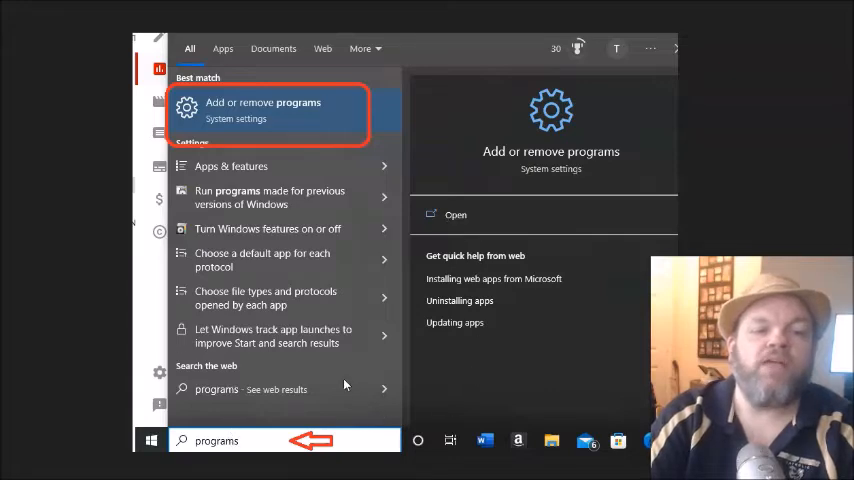
mouse_move(218, 452)
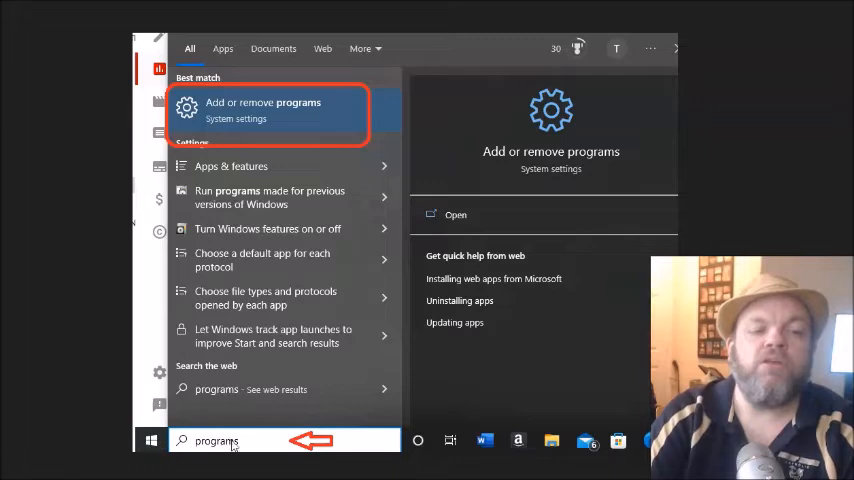
mouse_move(430, 84)
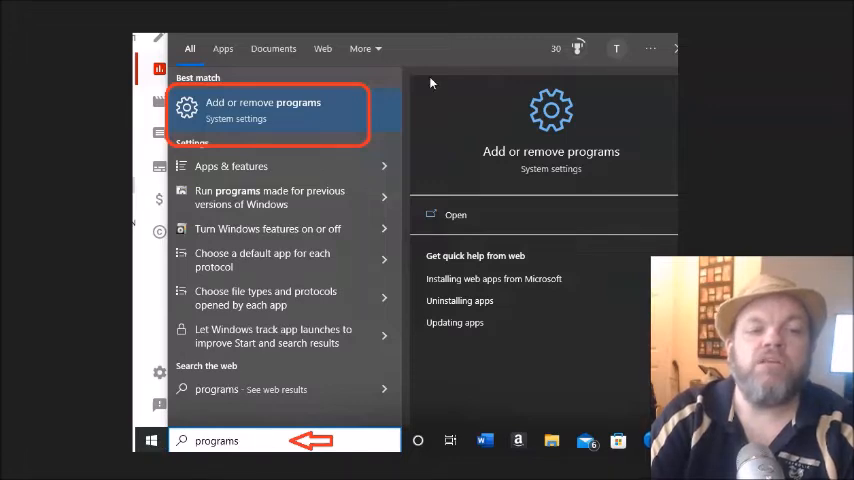
mouse_move(310, 116)
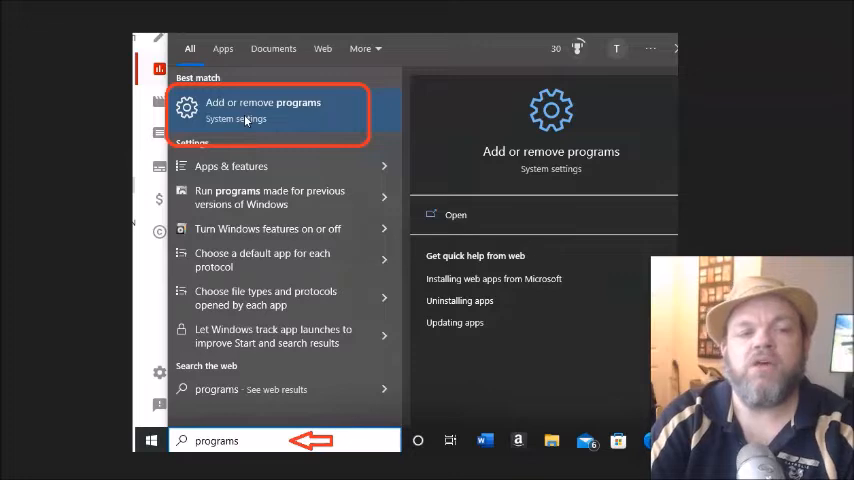
mouse_move(198, 210)
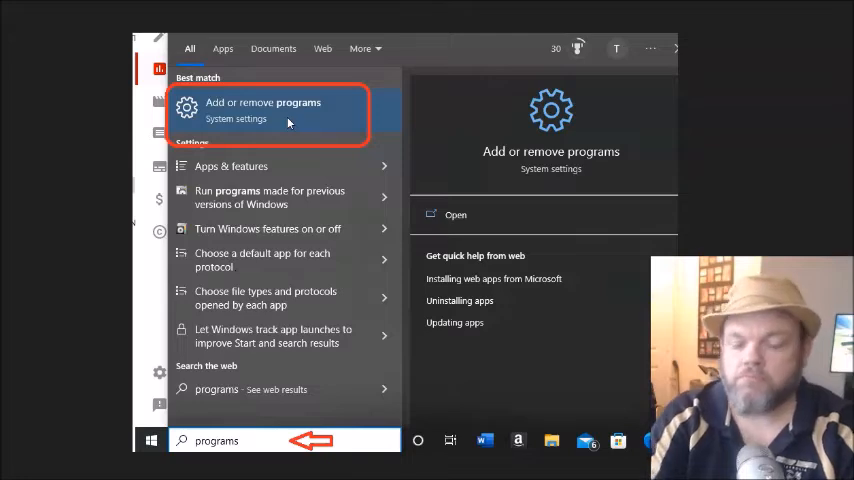
Step: Open Apps & features listing installed apps sorted by size, The Sims 4 at 19.0 GB first
left_click(262, 110)
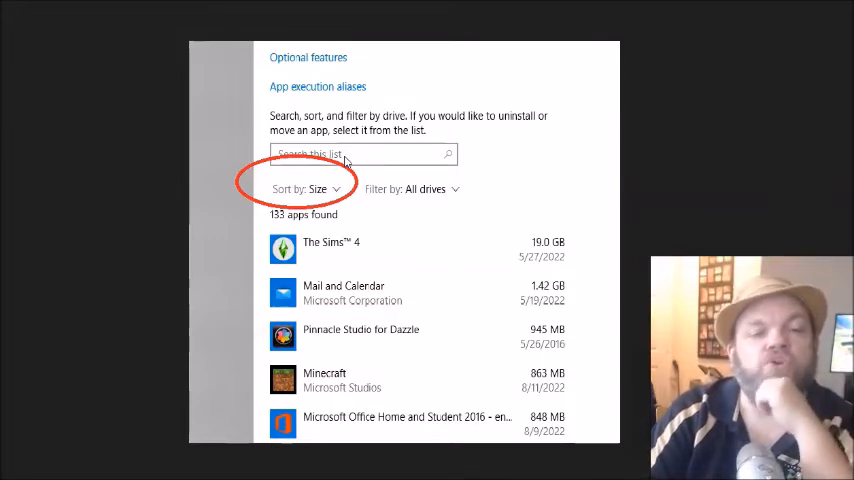
mouse_move(420, 254)
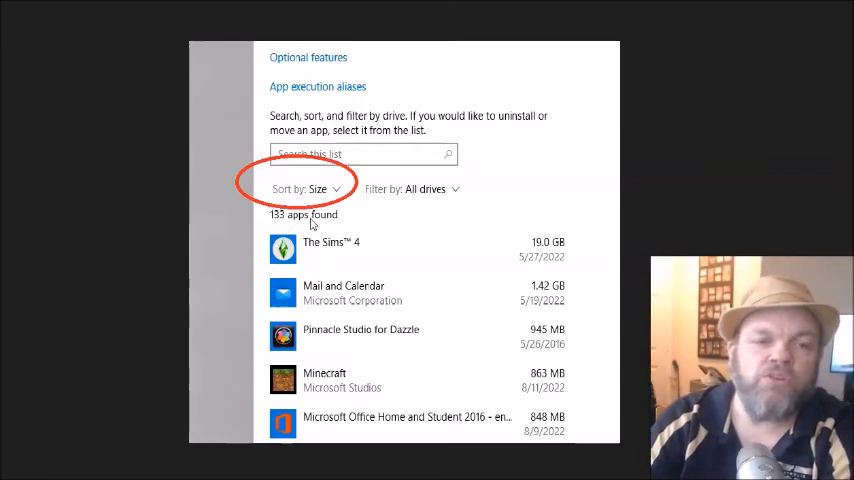
mouse_move(324, 296)
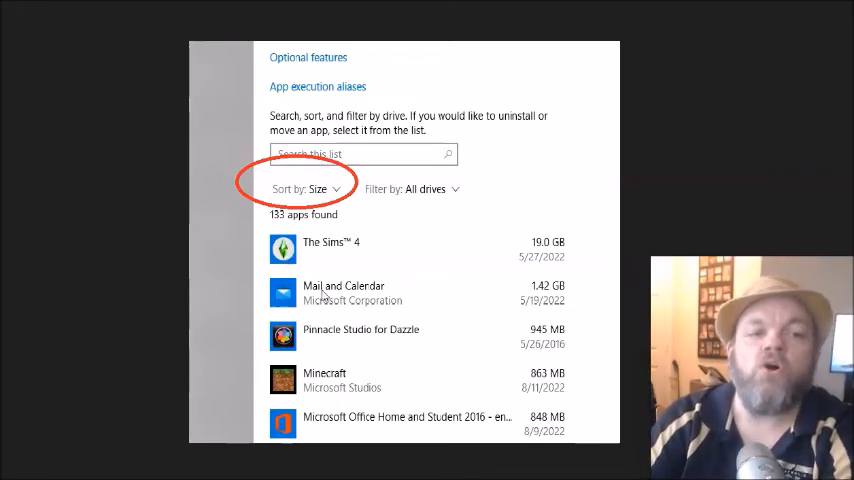
mouse_move(318, 420)
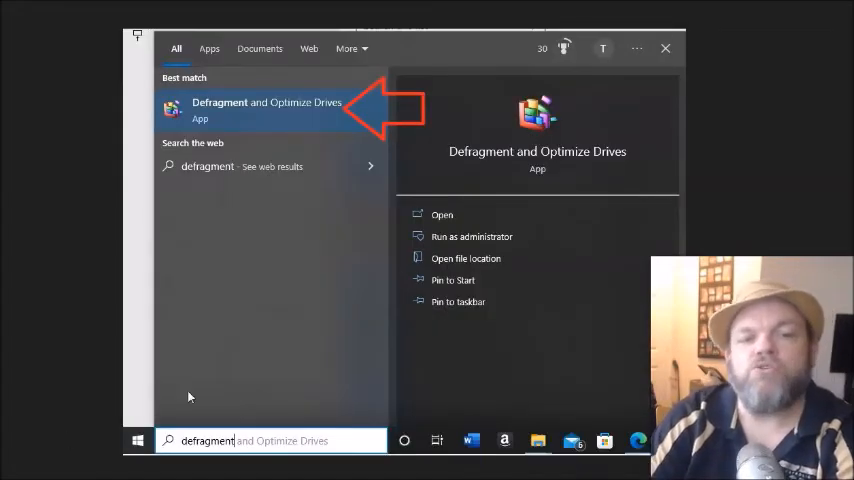
mouse_move(444, 44)
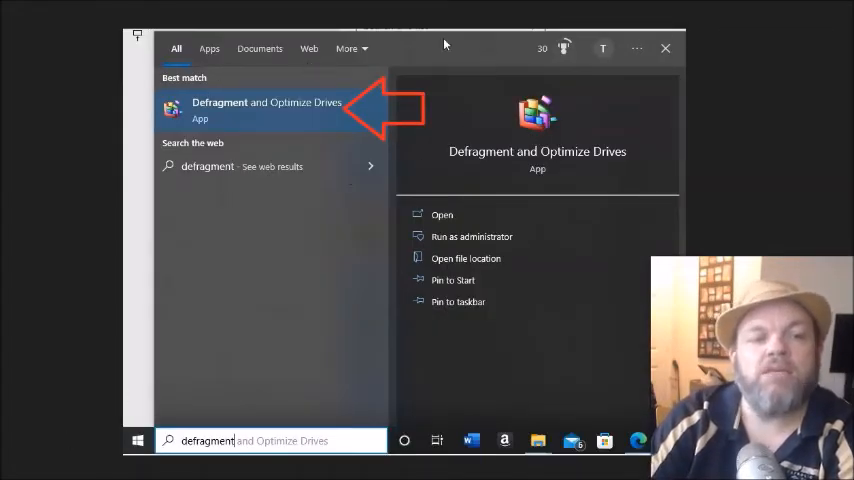
mouse_move(264, 160)
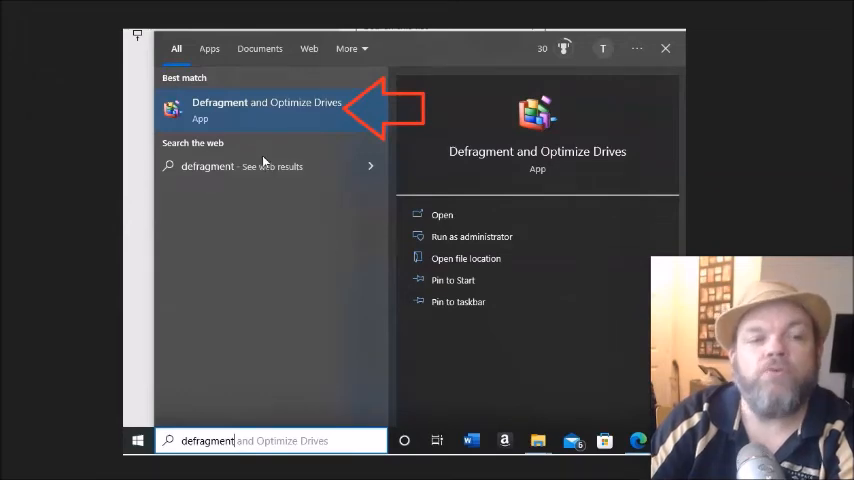
mouse_move(312, 296)
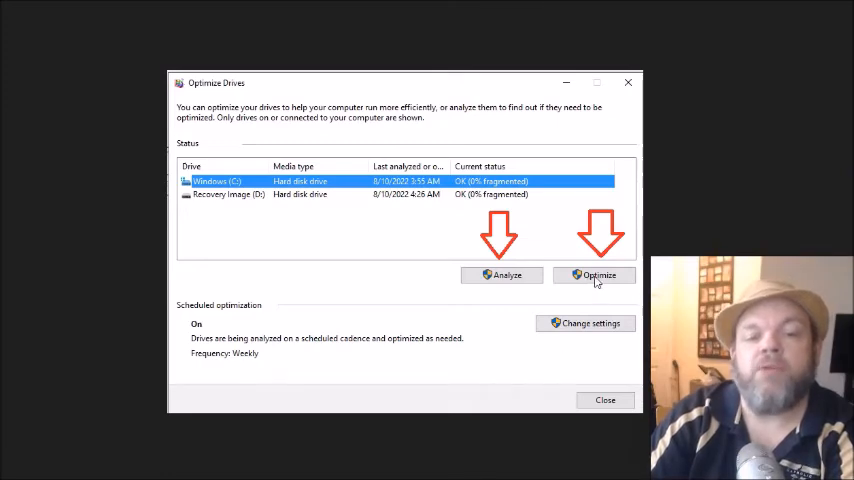
mouse_move(650, 236)
type("storage sen")
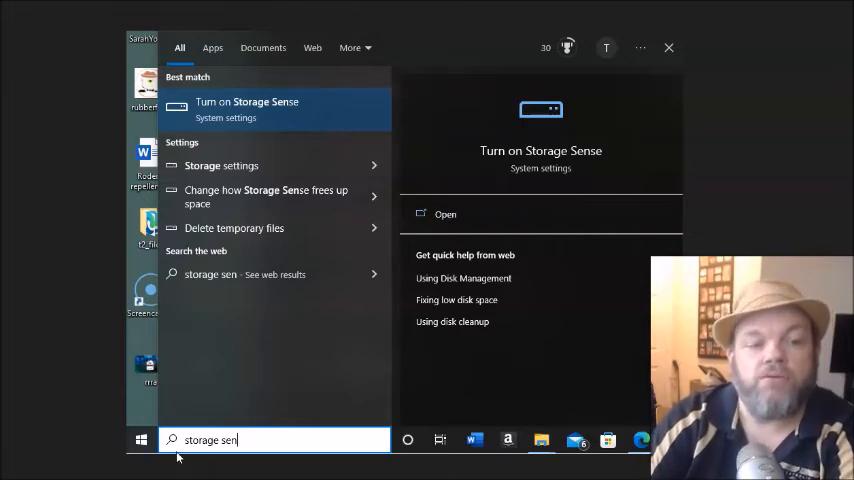
mouse_move(210, 452)
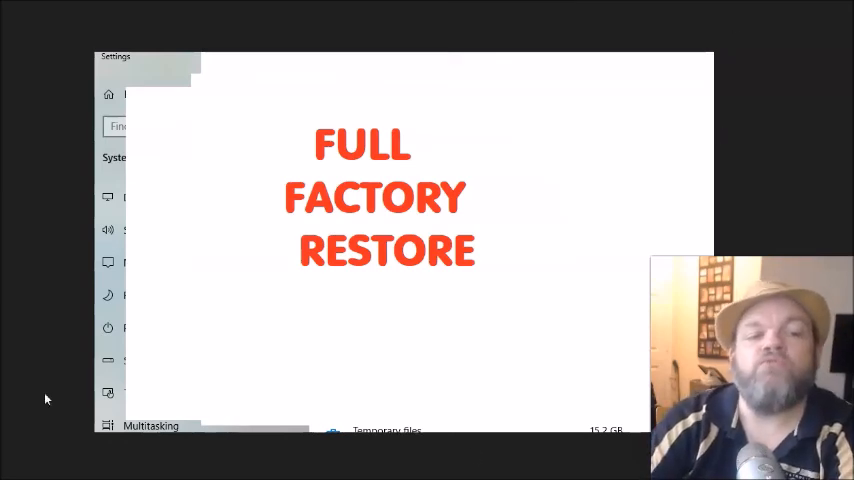
mouse_move(324, 296)
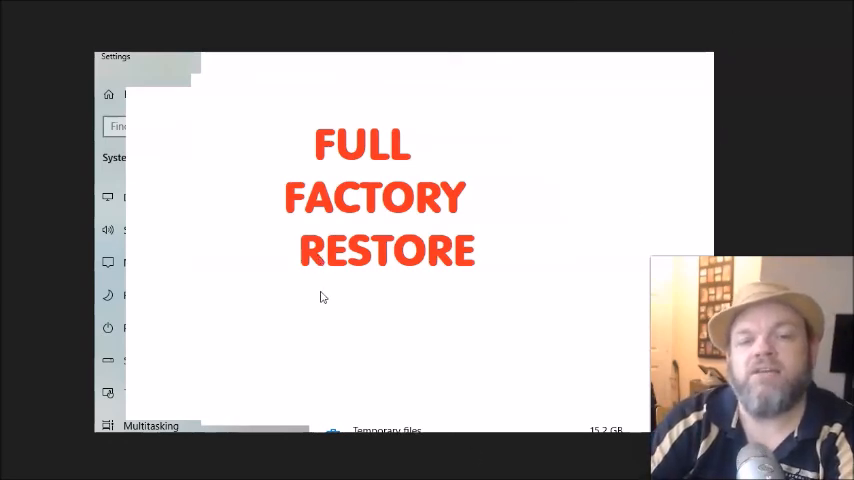